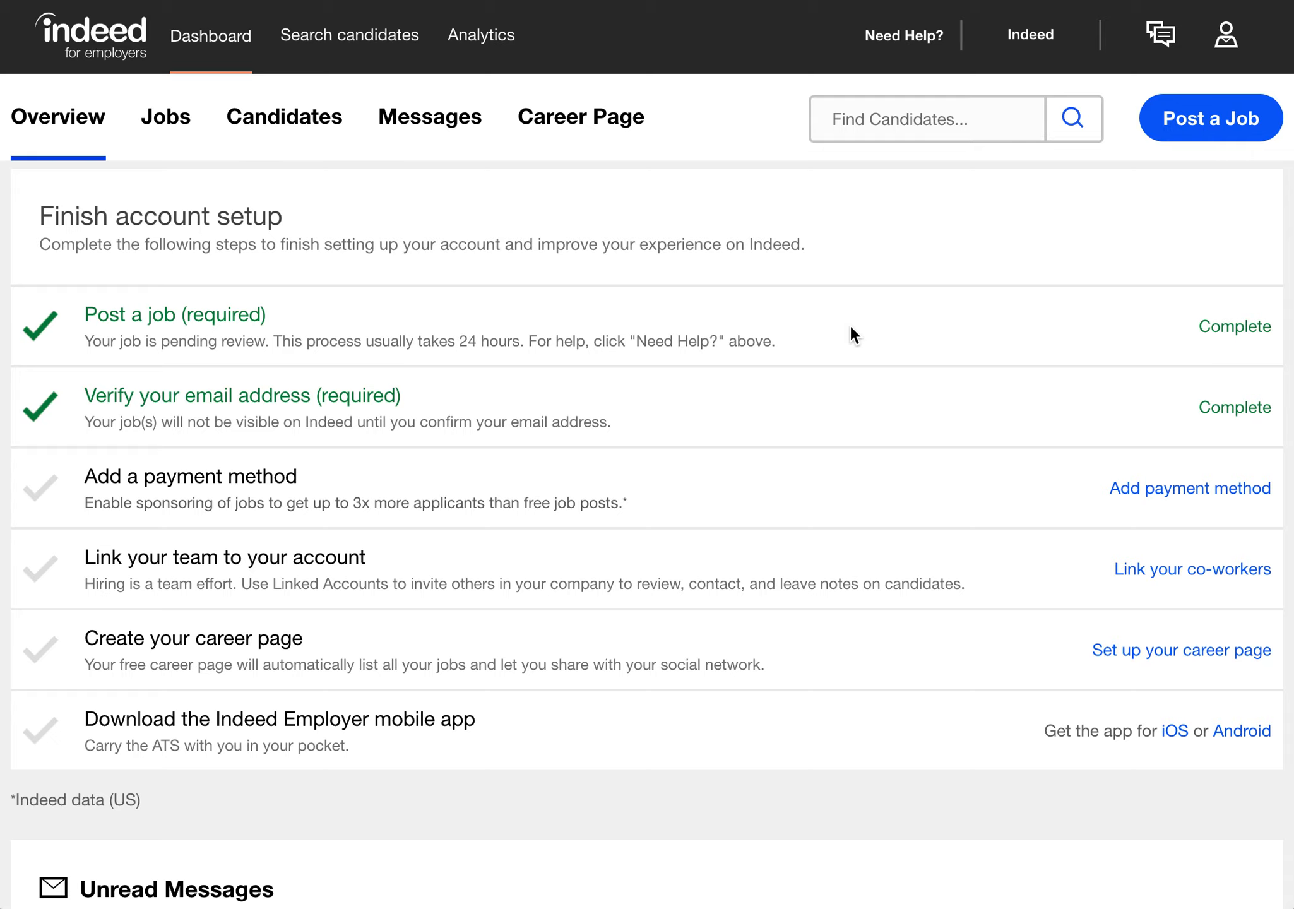
{"action": "mouse_move", "coordinate": [1226, 38]}
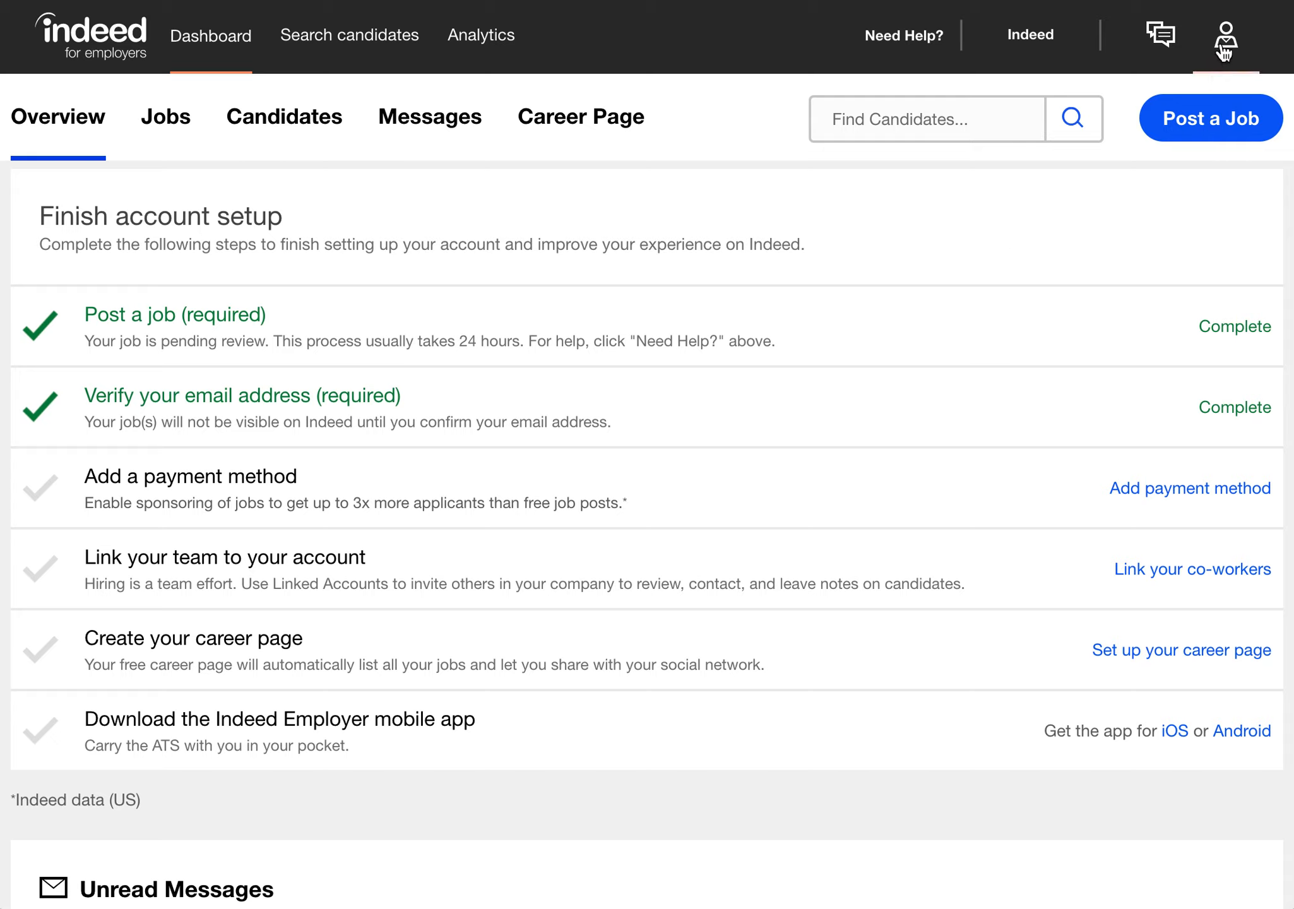
- Reach the Edit Billing Information form via the account menu's Payment method page and 'Add a payment method'
{"action": "left_click", "coordinate": [1226, 37]}
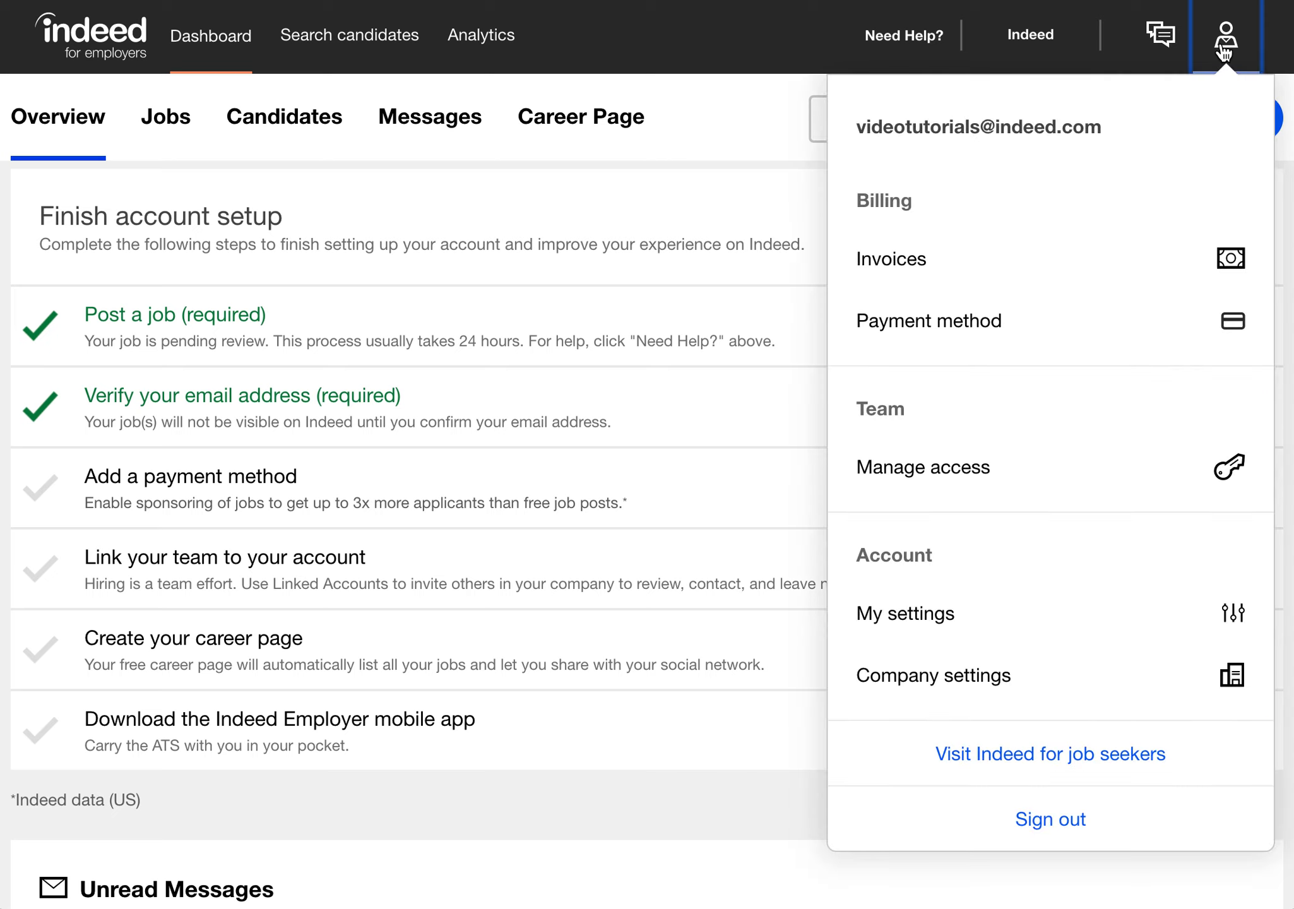
{"action": "mouse_move", "coordinate": [1017, 302]}
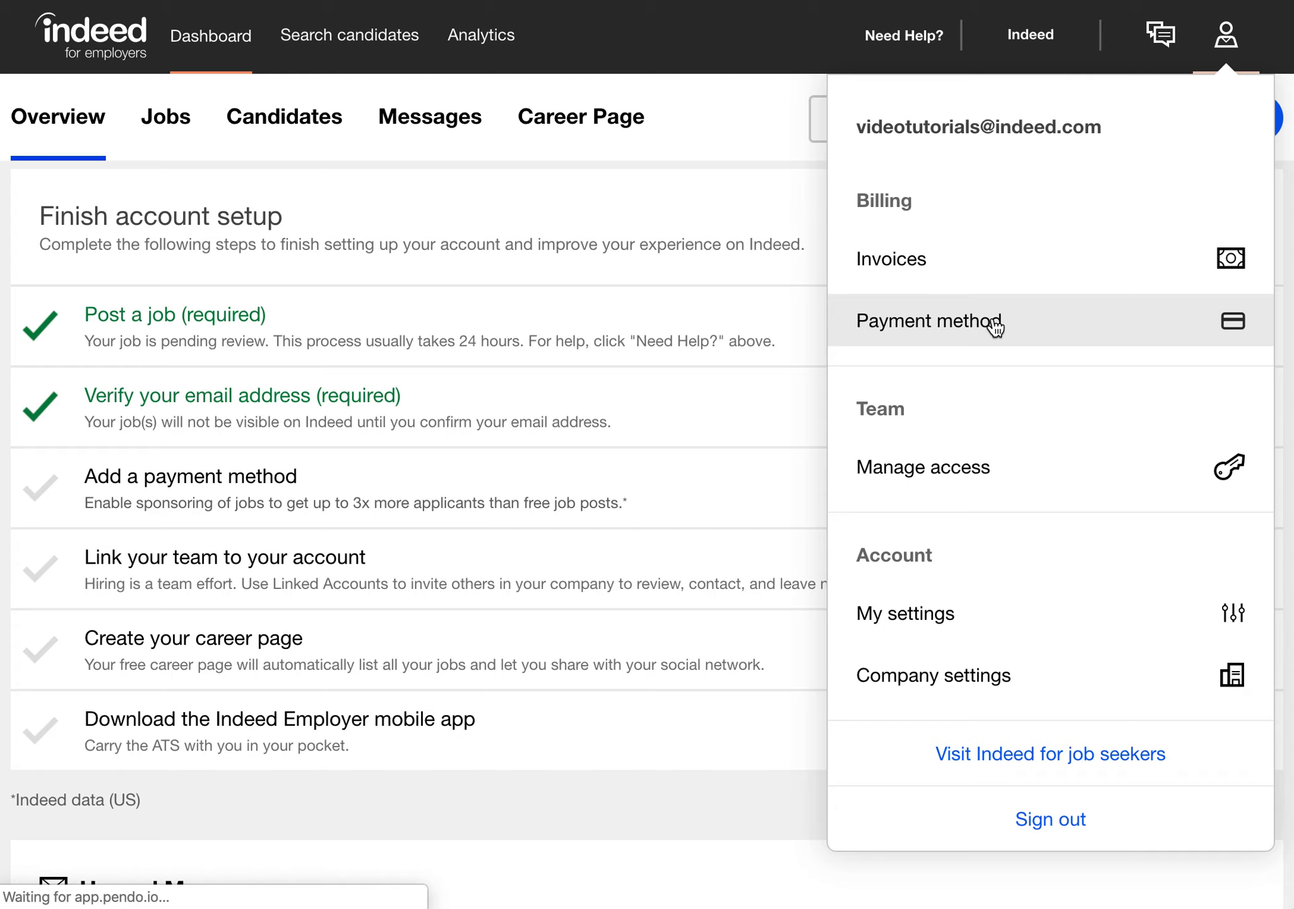
{"action": "left_click", "coordinate": [932, 320]}
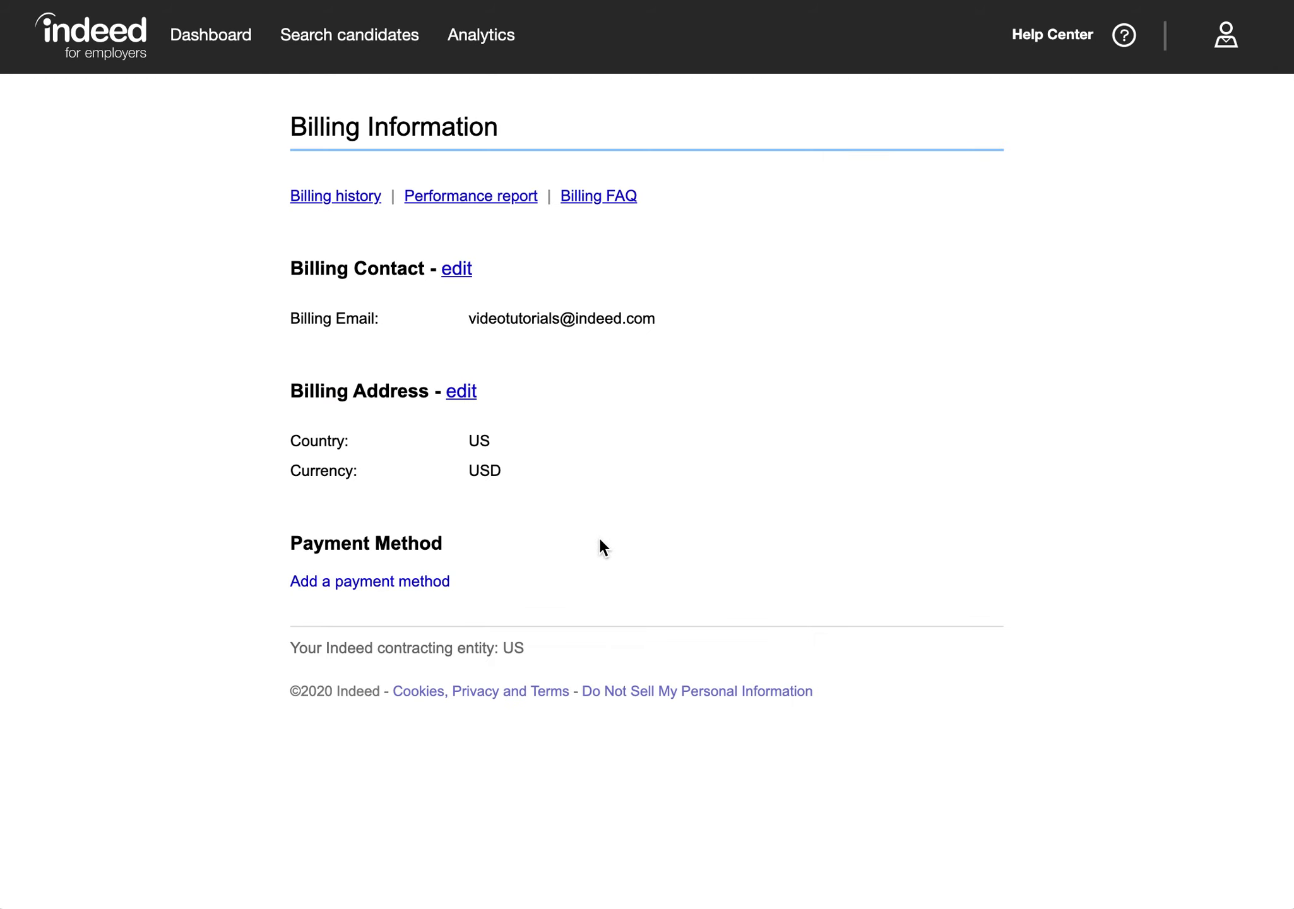
{"action": "mouse_move", "coordinate": [369, 580]}
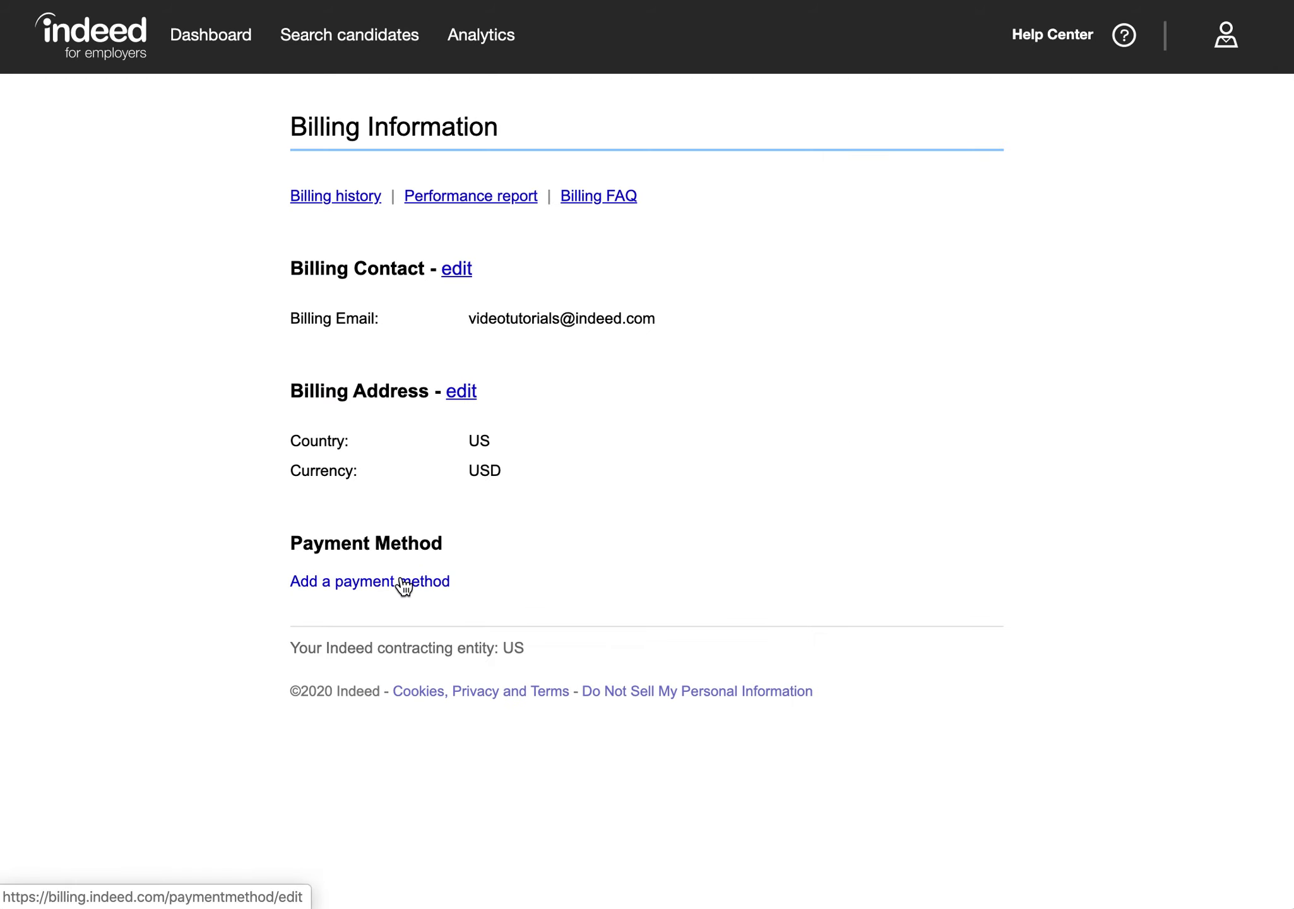
{"action": "left_click", "coordinate": [370, 580]}
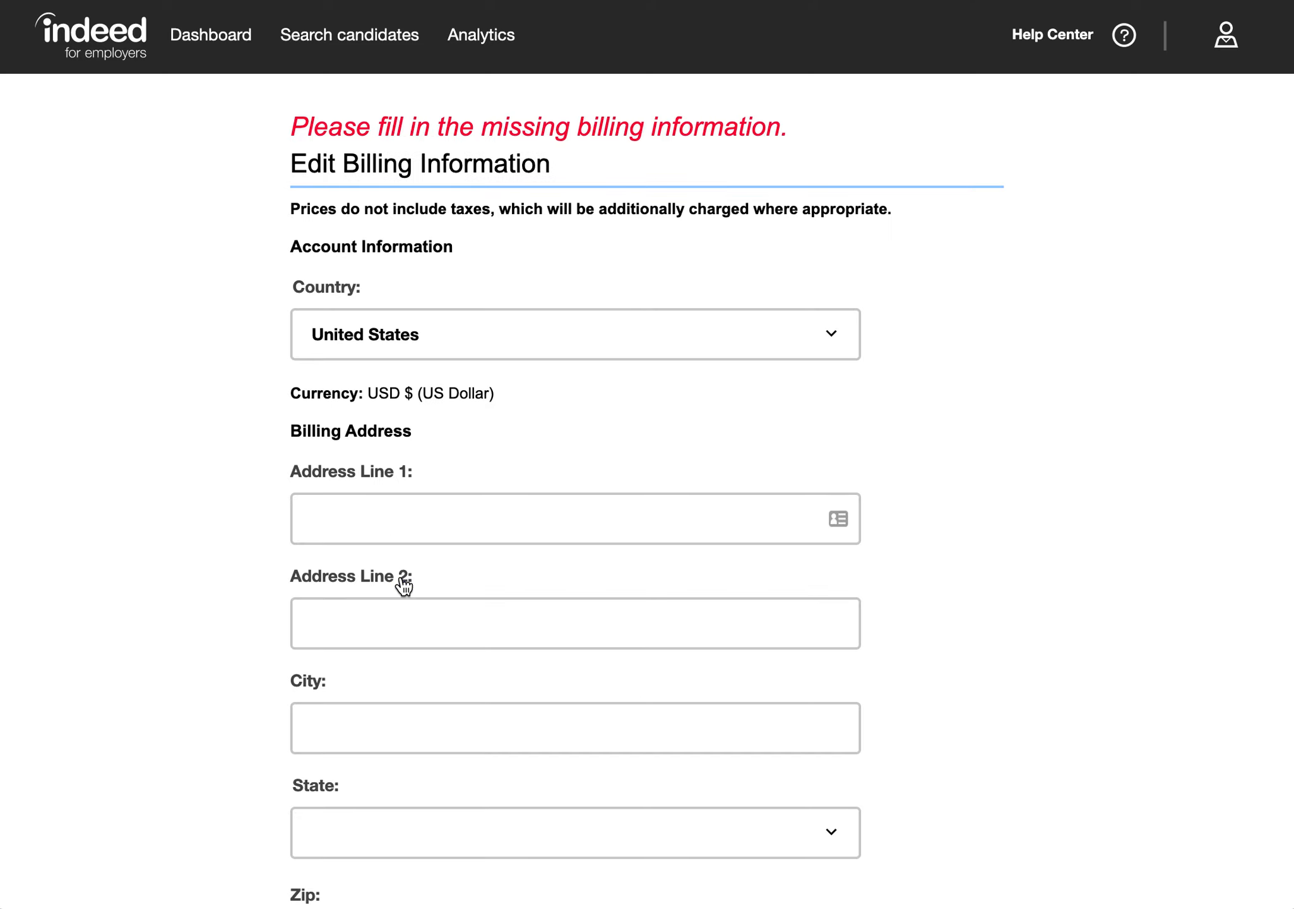
{"action": "mouse_move", "coordinate": [232, 584]}
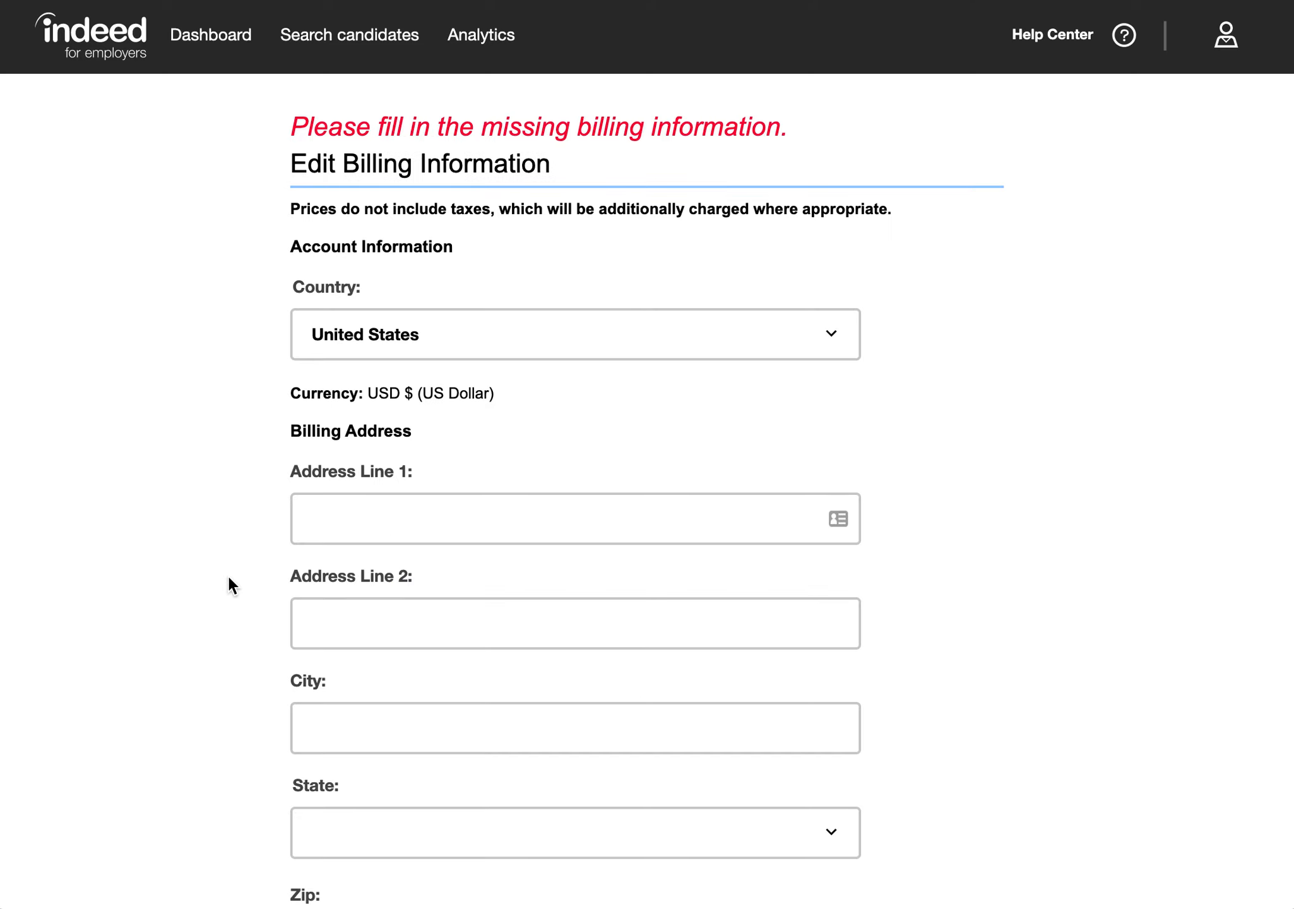
{"action": "scroll", "scroll_direction": "down", "scroll_amount": 3}
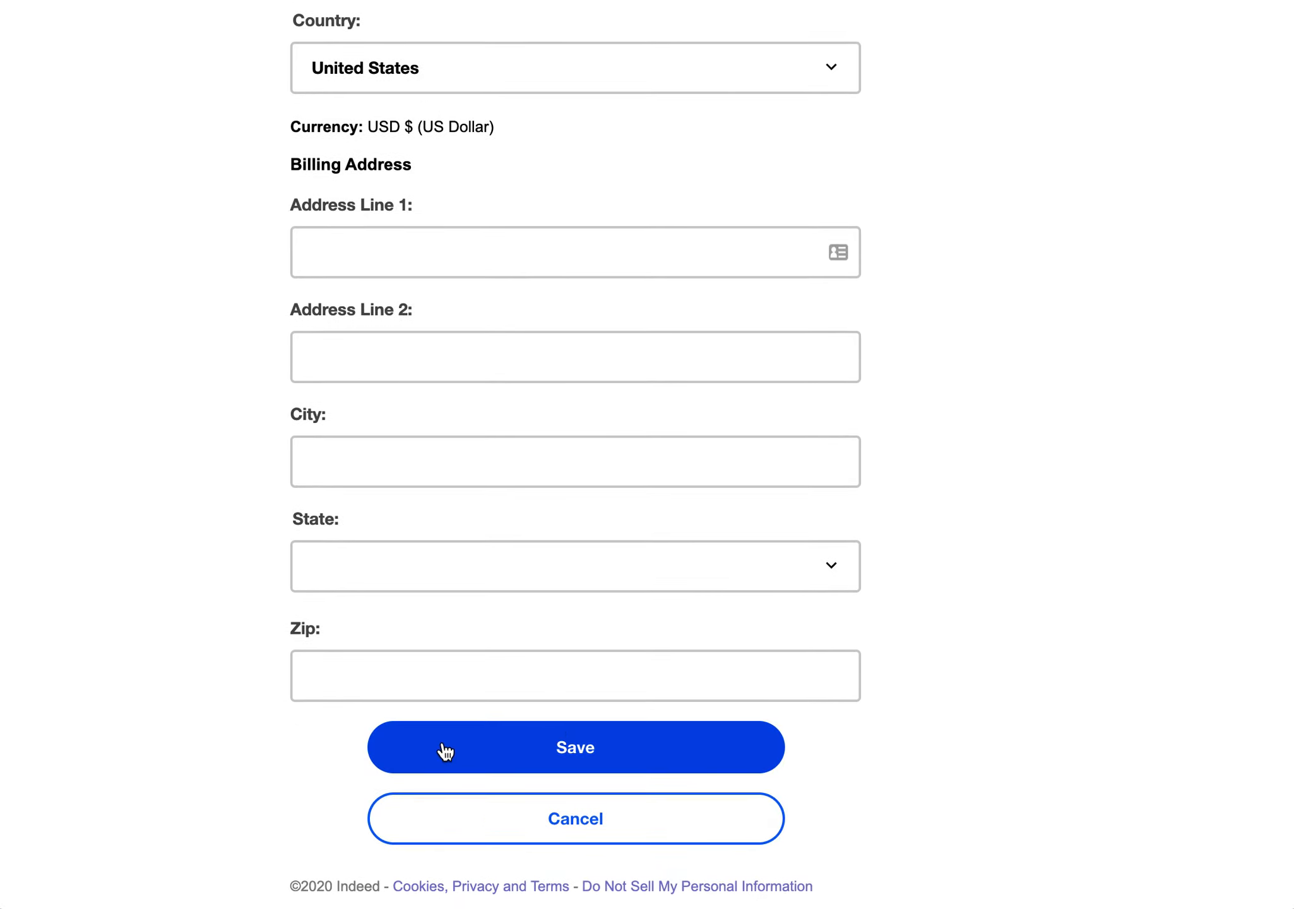
{"action": "mouse_move", "coordinate": [399, 758]}
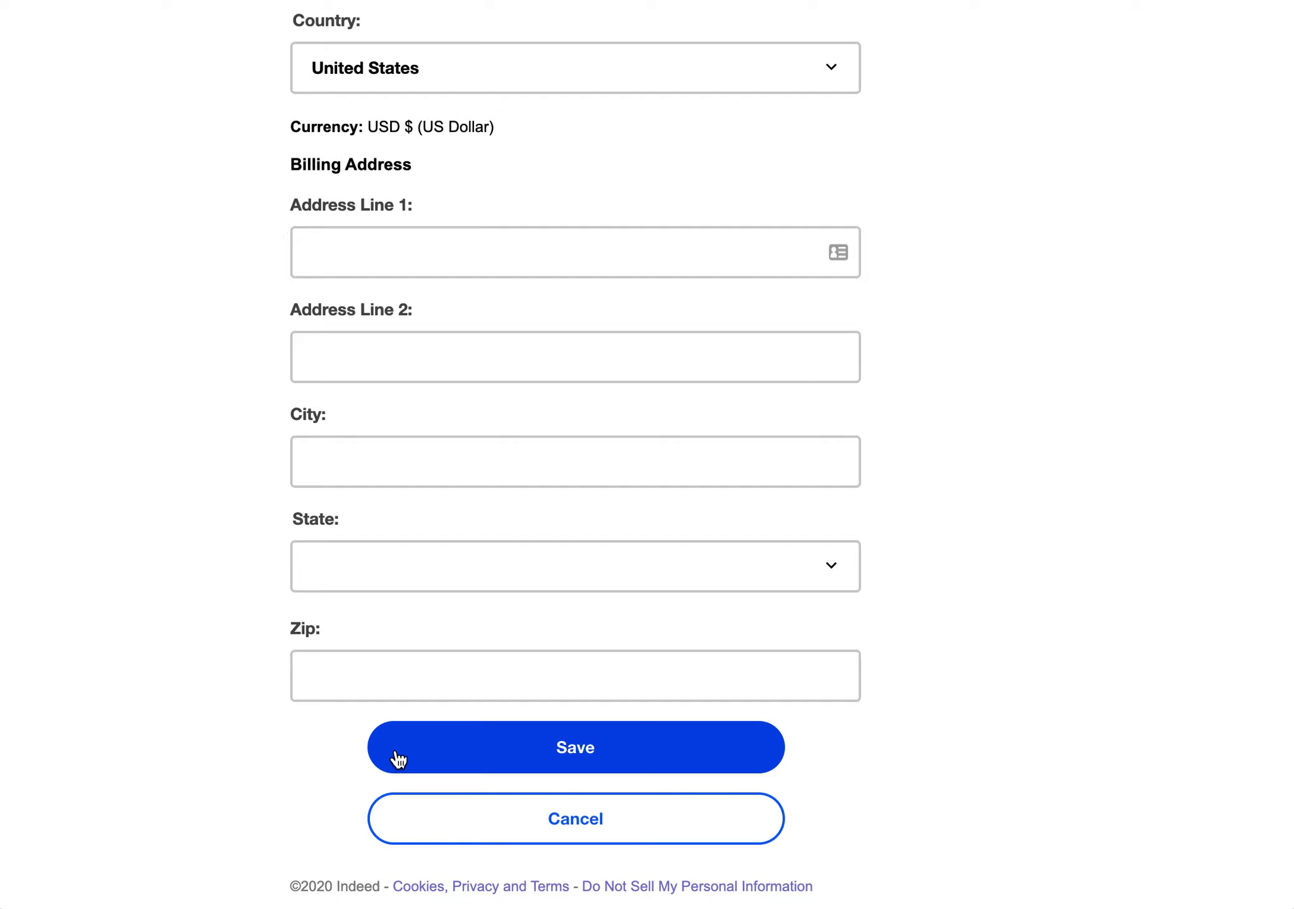